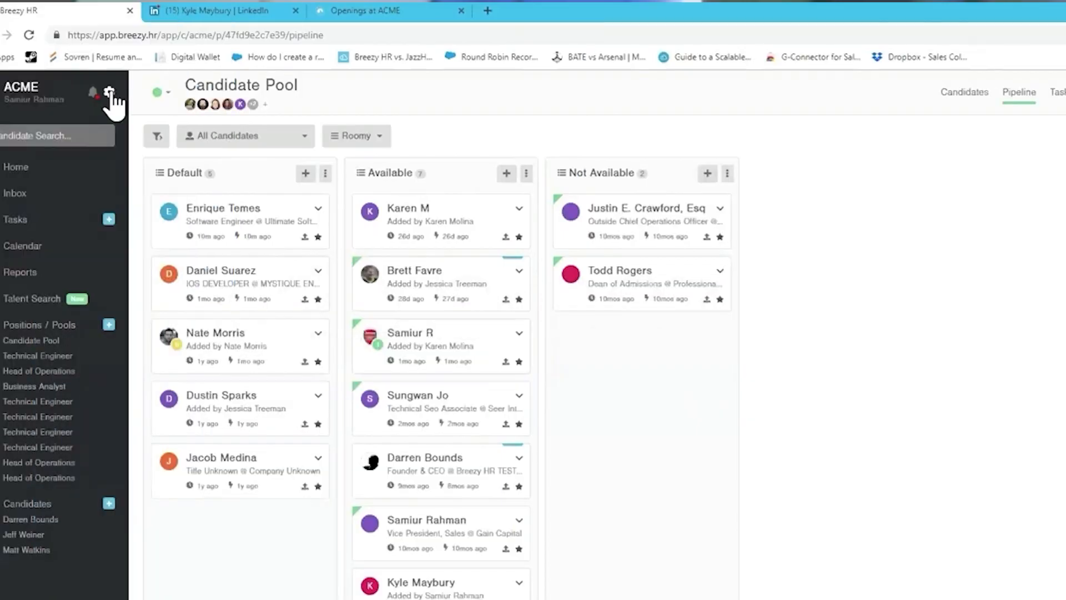
Bring up the company settings menu and point to Recruiting Preferences.
{"action": "left_click", "coordinate": [110, 92]}
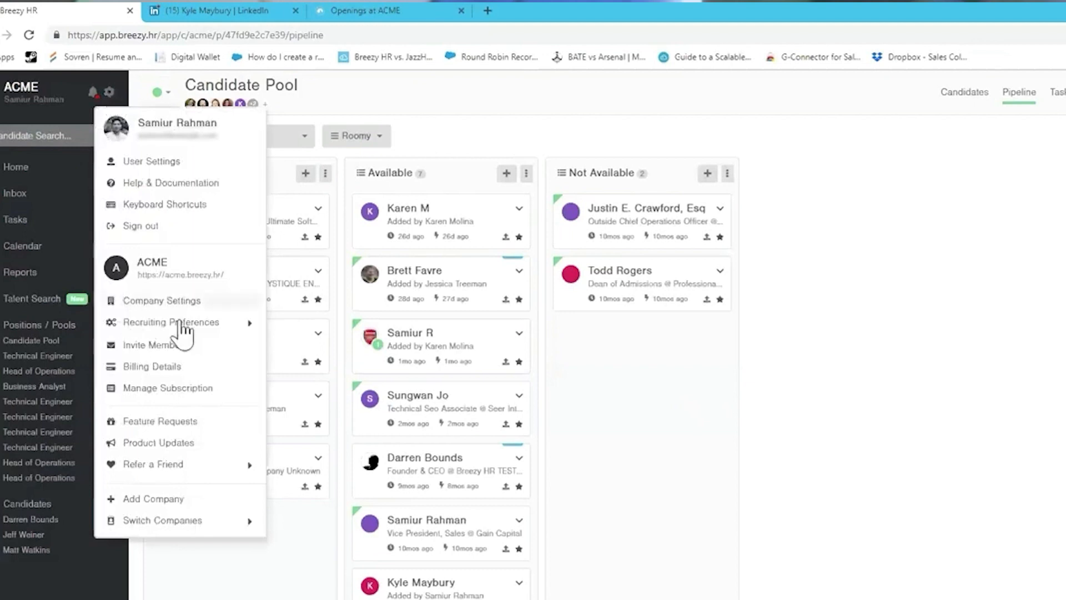
{"action": "left_click", "coordinate": [171, 322]}
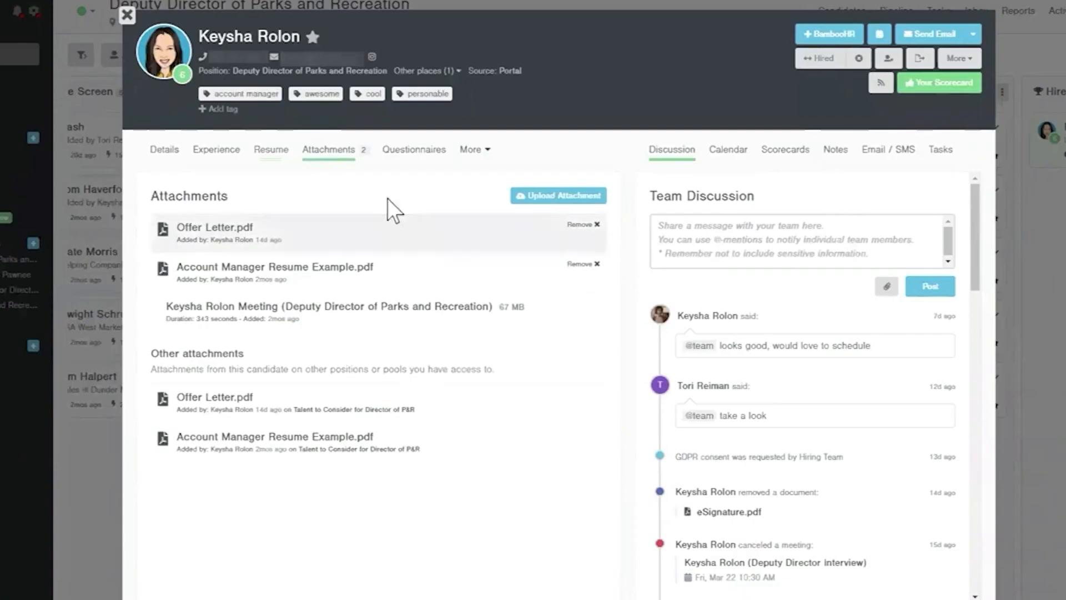
{"action": "left_click", "coordinate": [413, 149]}
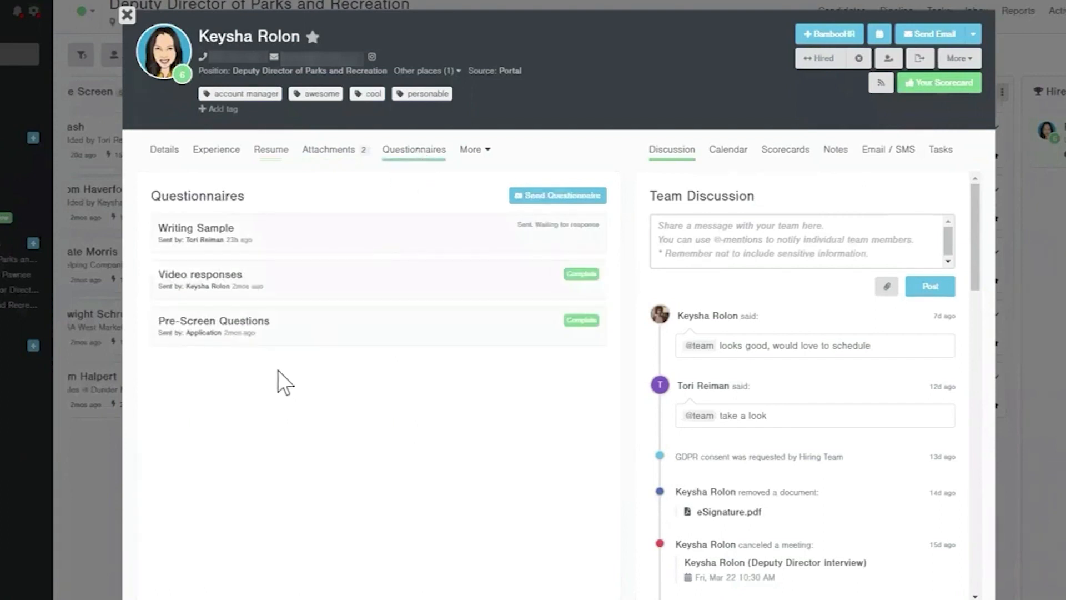
{"action": "left_click", "coordinate": [213, 326]}
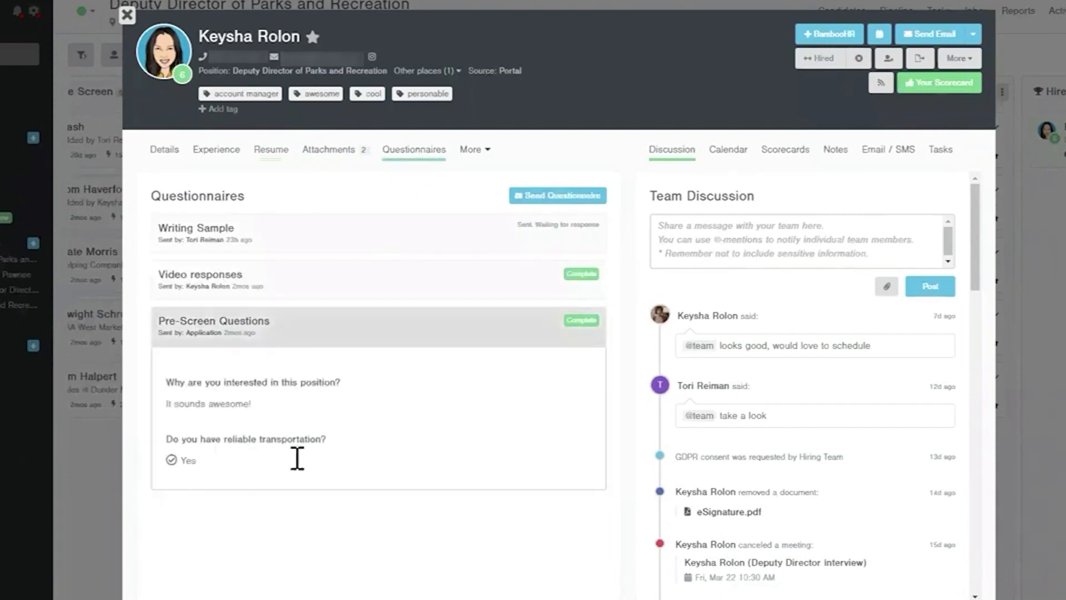
{"action": "mouse_move", "coordinate": [333, 285]}
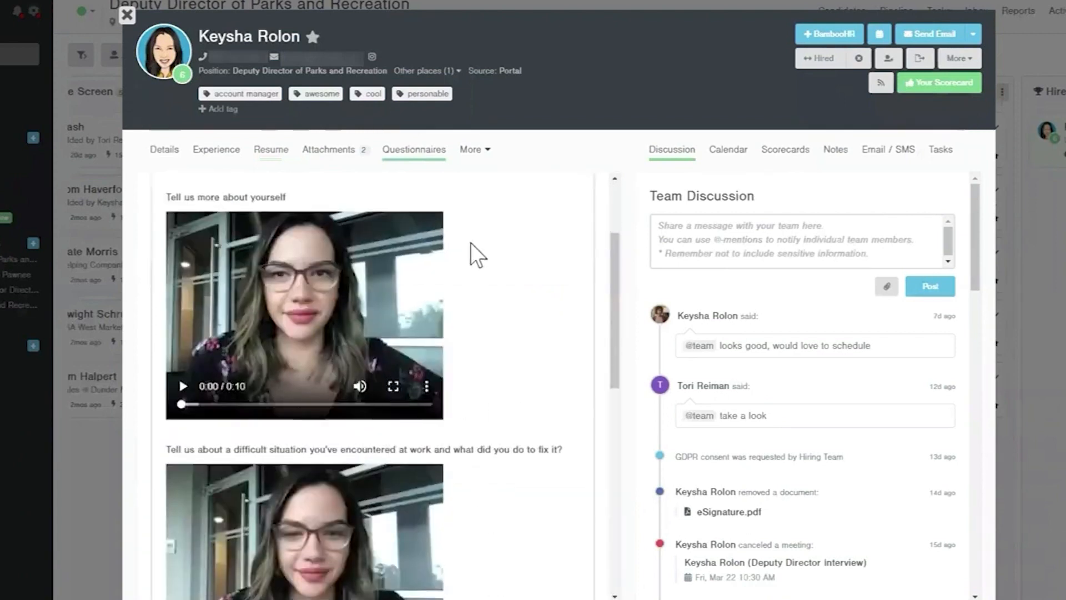
Review her references, then start a message to the hiring team.
{"action": "left_click", "coordinate": [474, 150]}
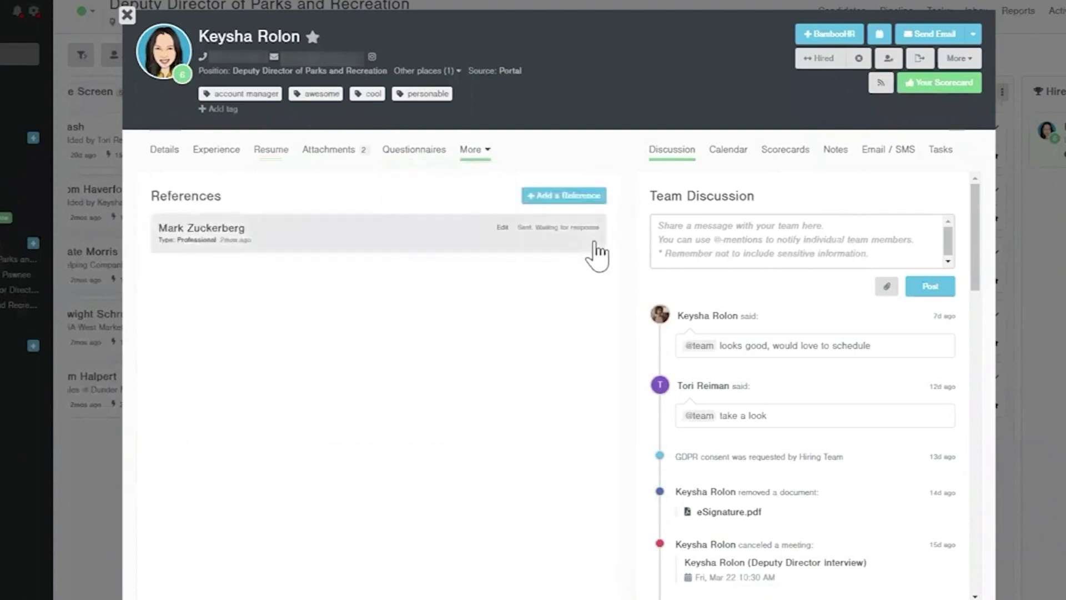
{"action": "left_click", "coordinate": [126, 14]}
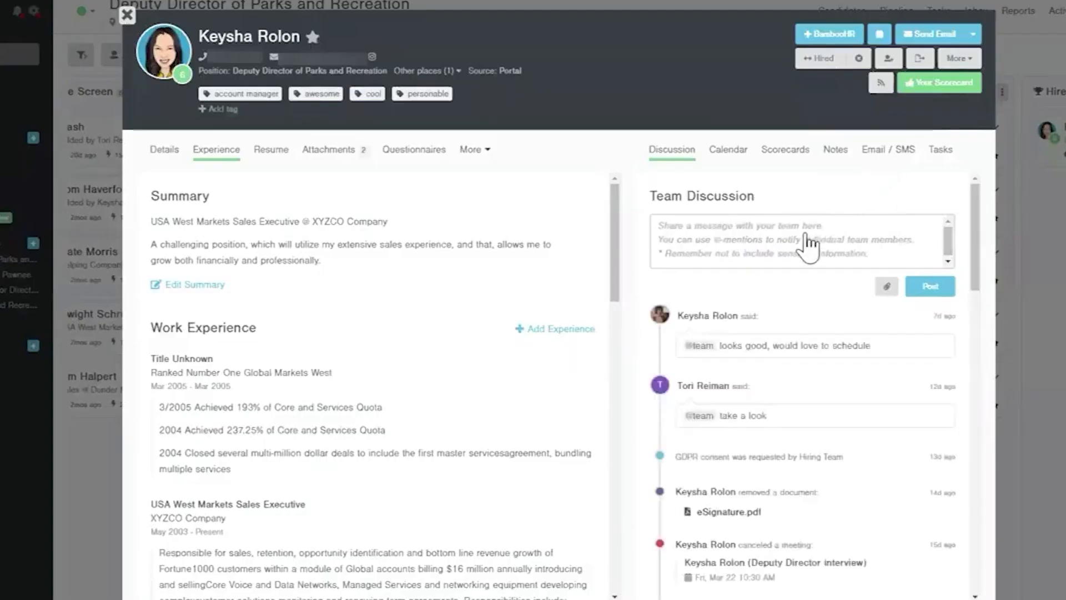
{"action": "left_click", "coordinate": [887, 149]}
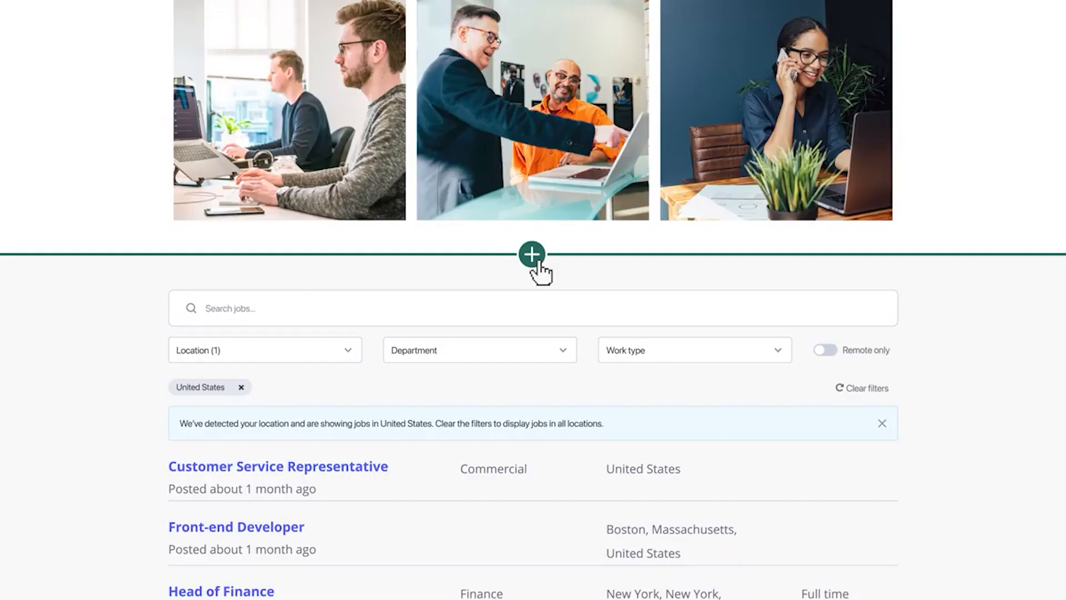
Expand the careers page section listing jobs filtered to United States locations.
{"action": "left_click", "coordinate": [532, 253]}
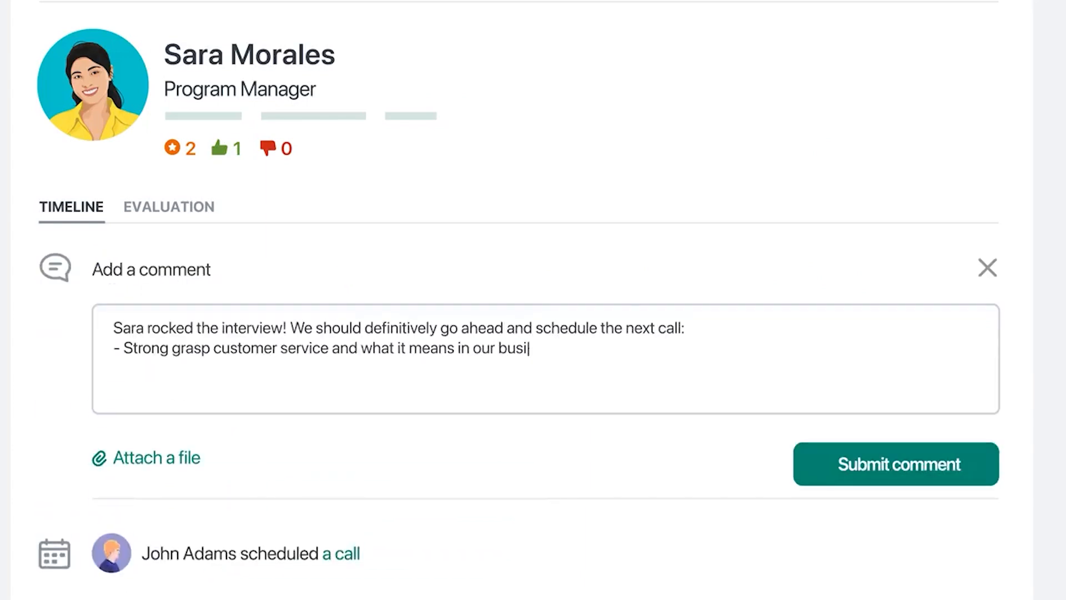
{"action": "left_click", "coordinate": [895, 464]}
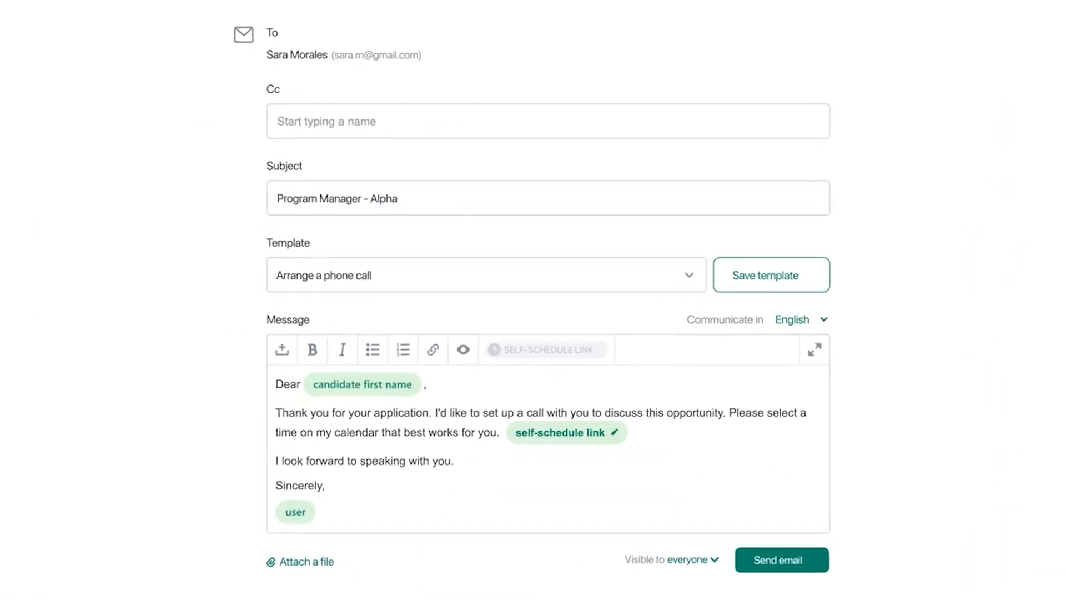
{"action": "left_click", "coordinate": [564, 432]}
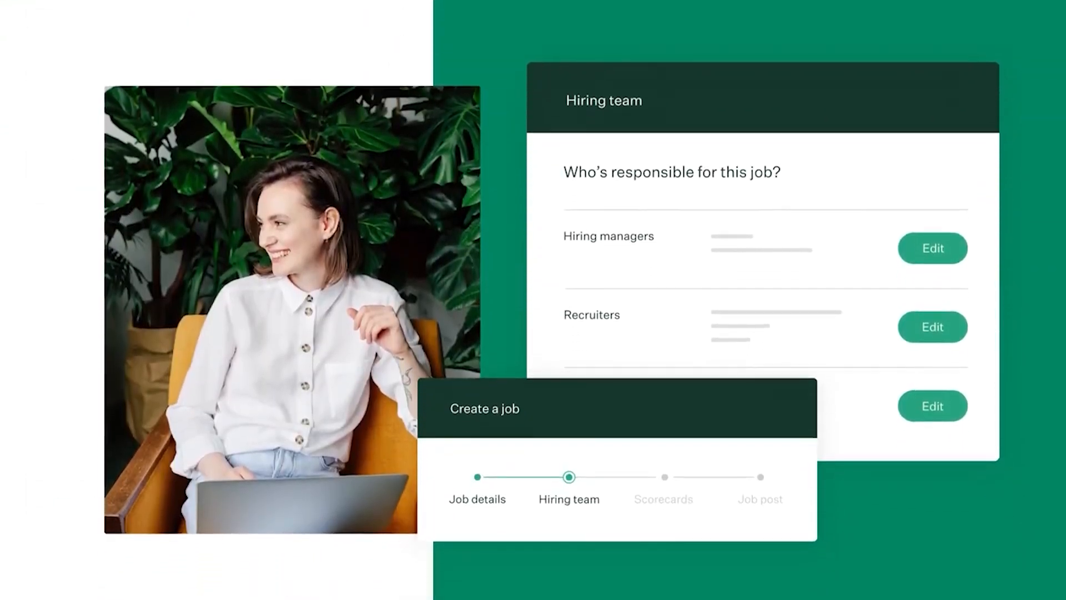
Scroll the Greenhouse Create a job wizard to its Hiring team panel.
{"action": "scroll", "scroll_direction": "down", "scroll_amount": 3}
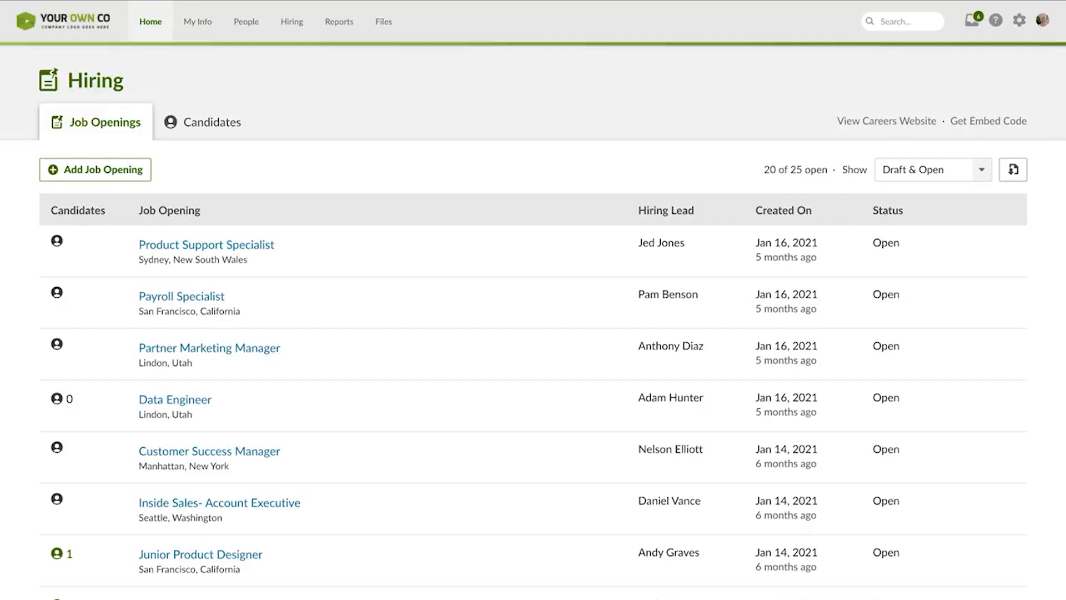
Open a Payroll Specialist candidate from the Hiring job openings list.
{"action": "left_click", "coordinate": [94, 169]}
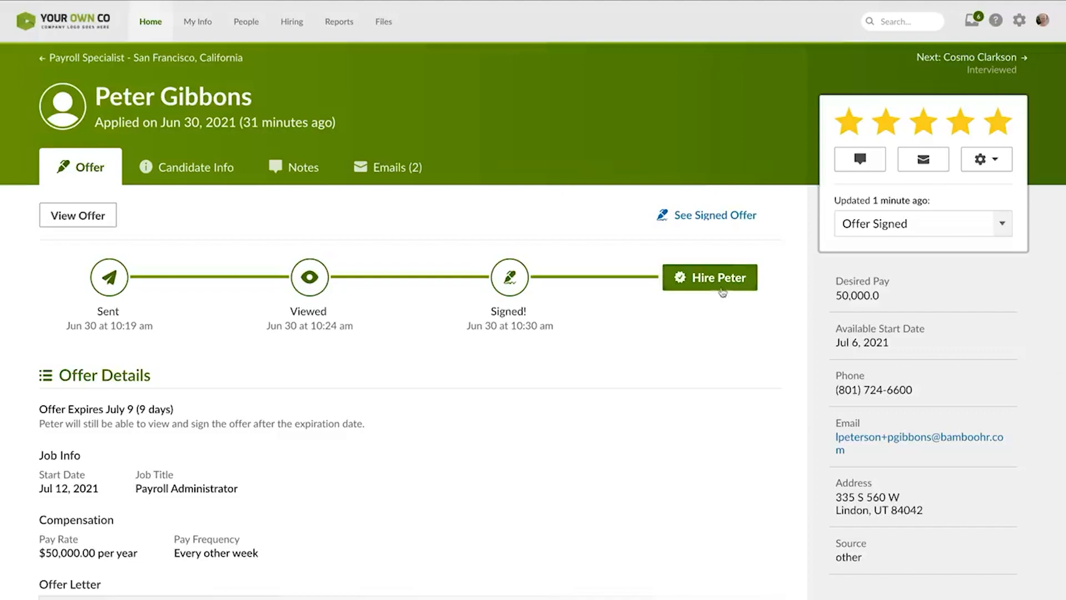
Hire Peter Gibbons from his signed offer and review his onboarding packet and tasks.
{"action": "left_click", "coordinate": [709, 277]}
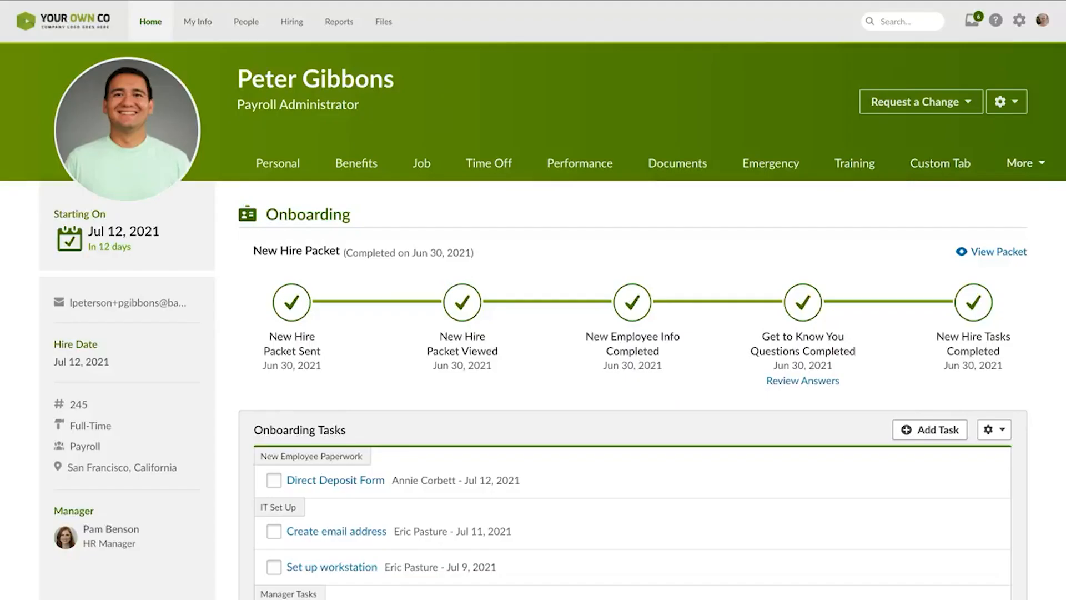
{"action": "scroll", "scroll_direction": "down", "scroll_amount": 3}
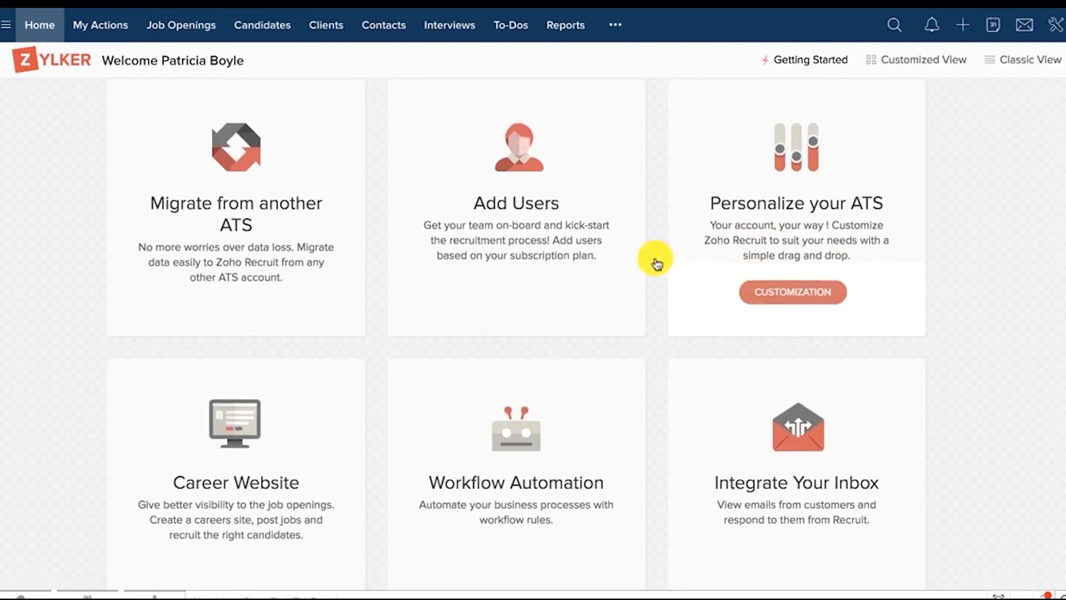
{"action": "mouse_move", "coordinate": [733, 414]}
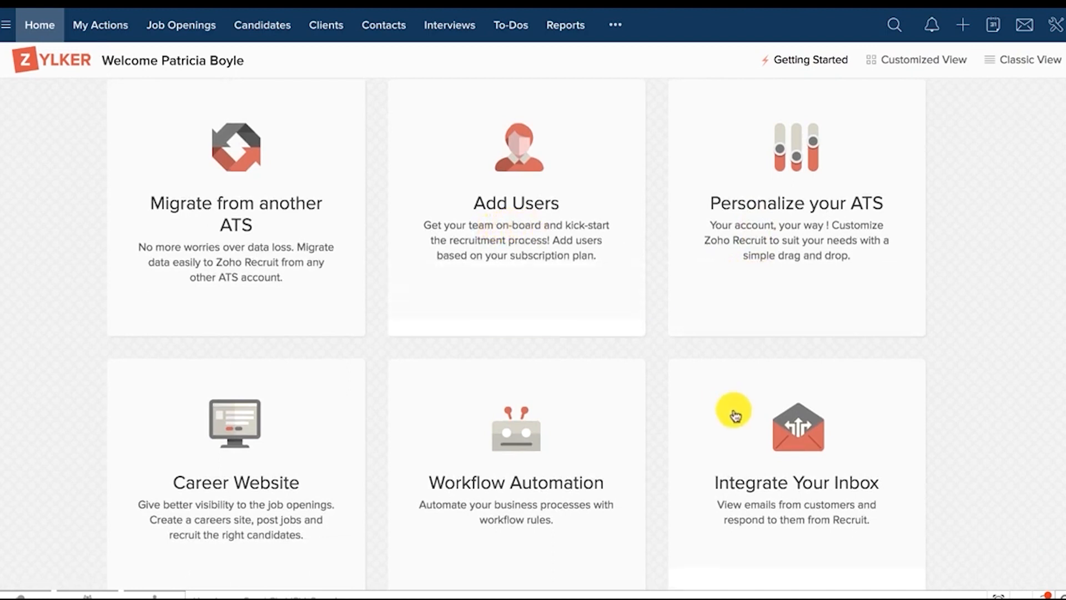
{"action": "mouse_move", "coordinate": [241, 265]}
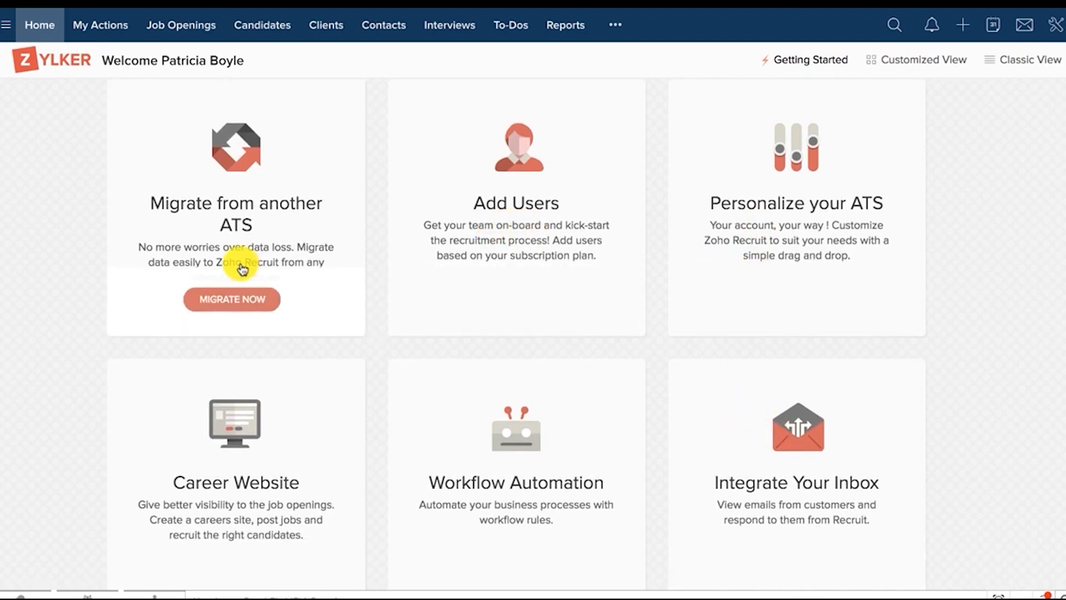
Scroll the Getting Started home page over setup cards like Migrate from another ATS.
{"action": "scroll", "scroll_direction": "down", "scroll_amount": 3}
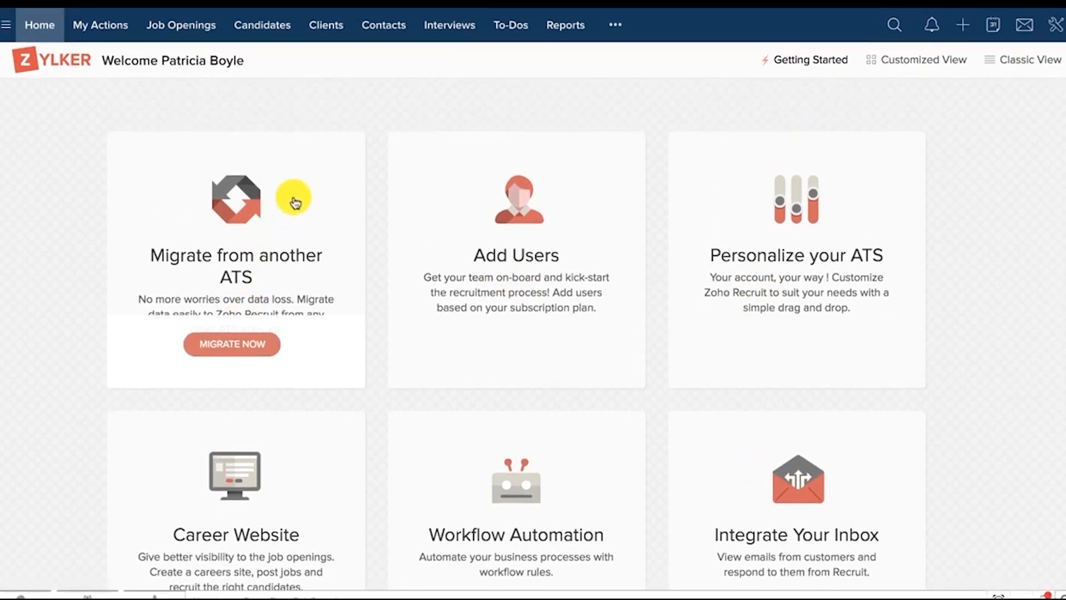
{"action": "mouse_move", "coordinate": [379, 100]}
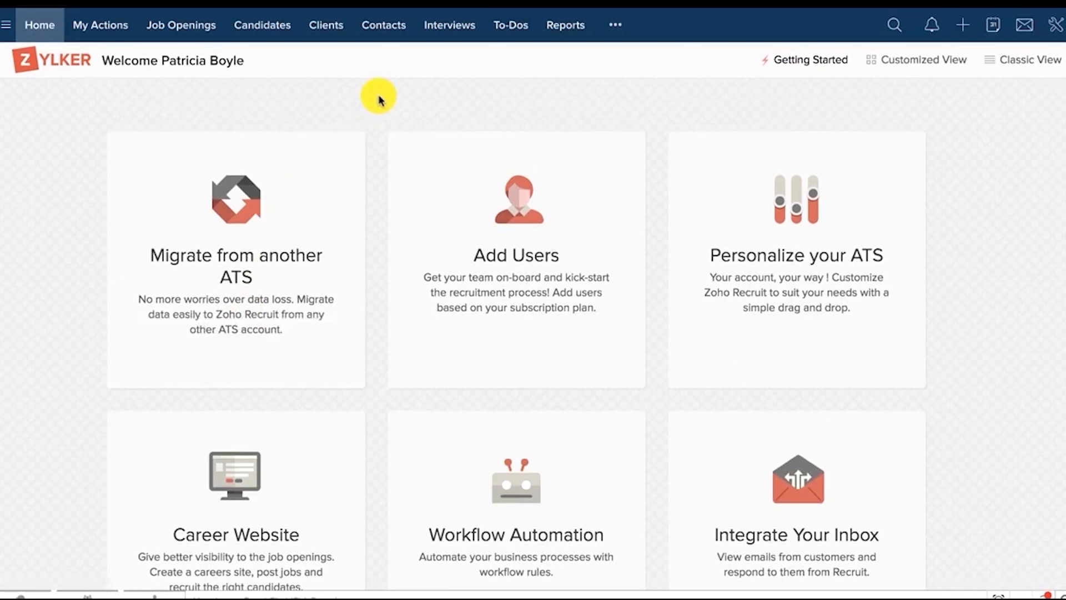
Open Job Openings' Import options, then review the Senior Java Developer assessment's qualifier questions.
{"action": "left_click", "coordinate": [181, 26]}
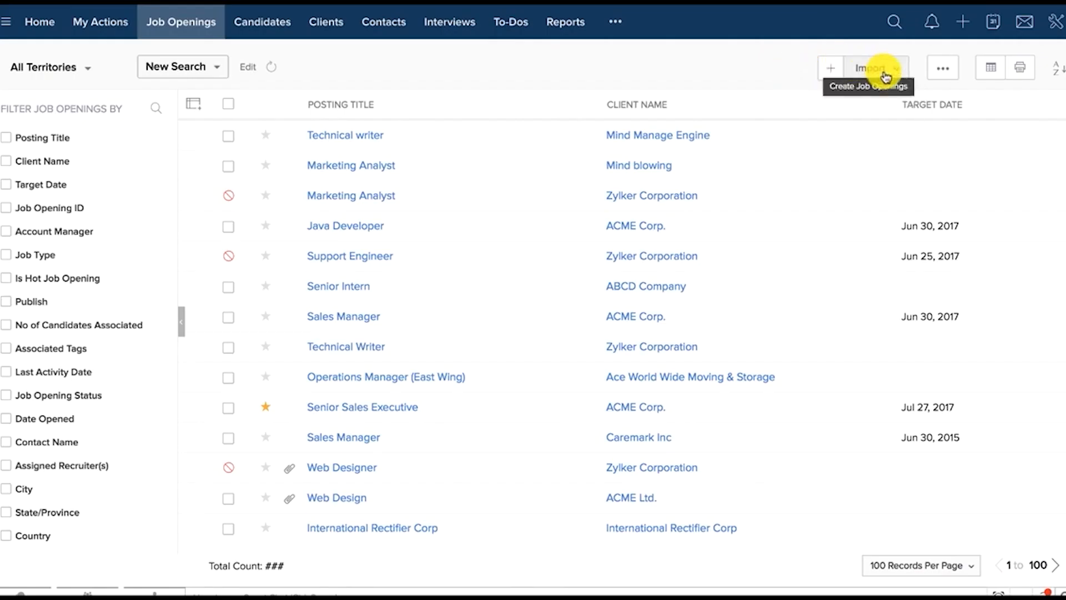
{"action": "left_click", "coordinate": [872, 68]}
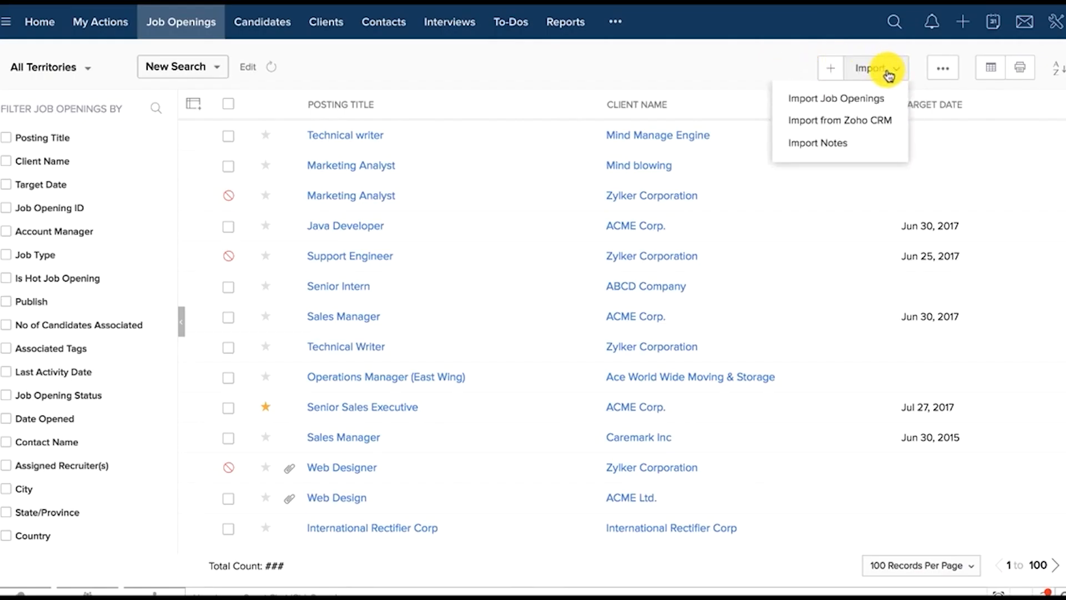
{"action": "left_click", "coordinate": [835, 98]}
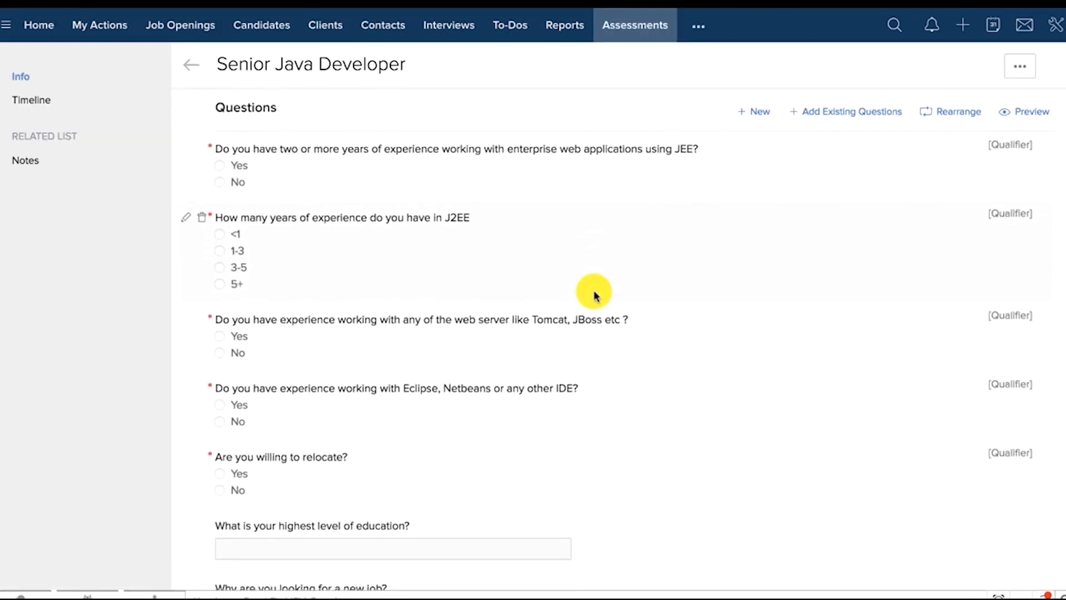
{"action": "scroll", "scroll_direction": "down", "scroll_amount": 3}
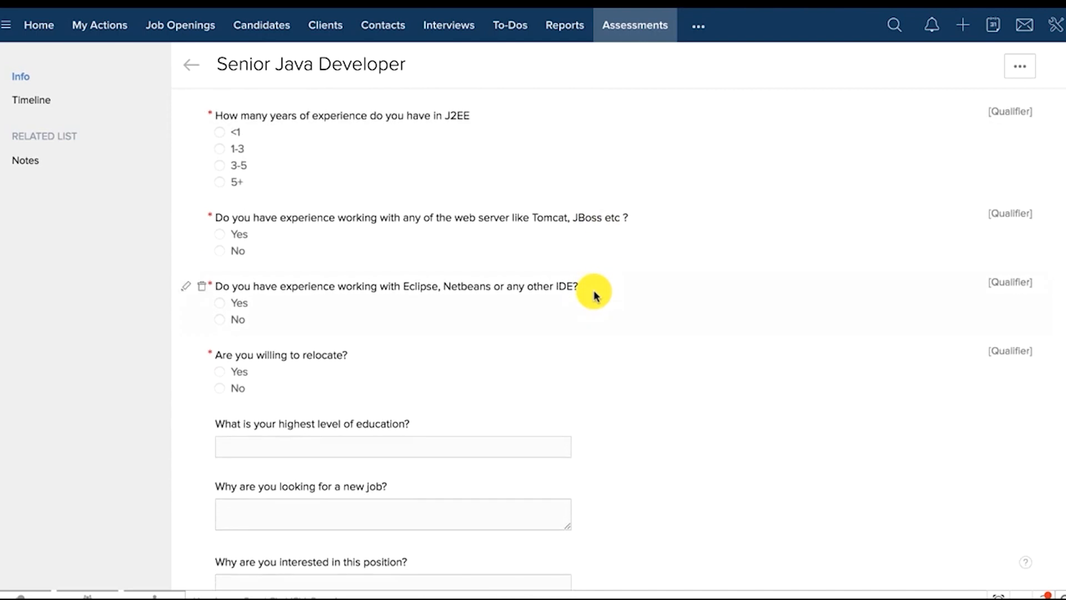
{"action": "scroll", "scroll_direction": "down", "scroll_amount": 3}
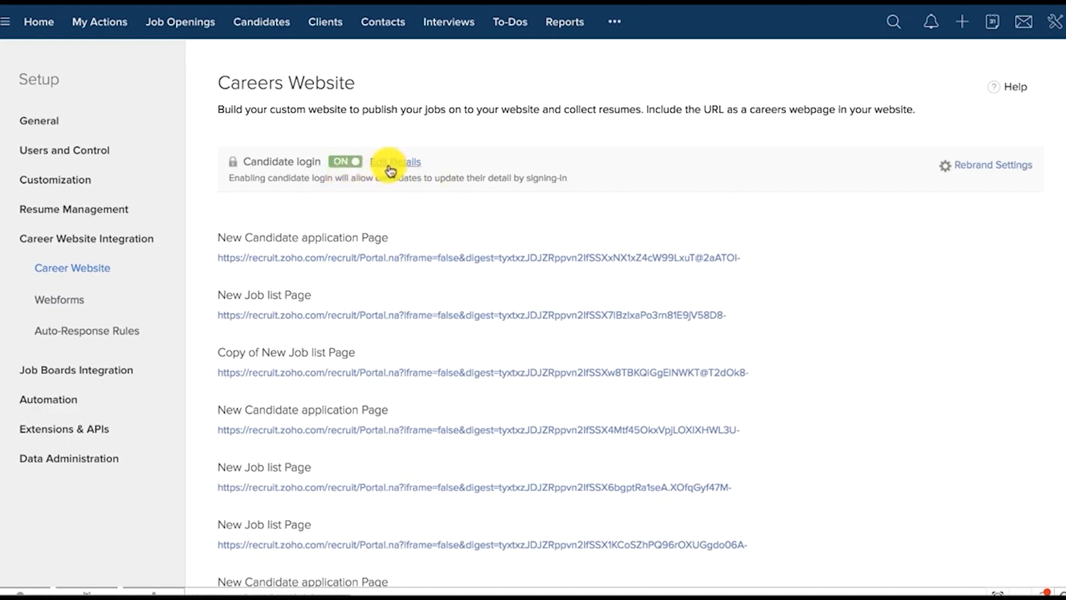
Edit the Candidate login details in the Careers Website settings.
{"action": "left_click", "coordinate": [395, 163]}
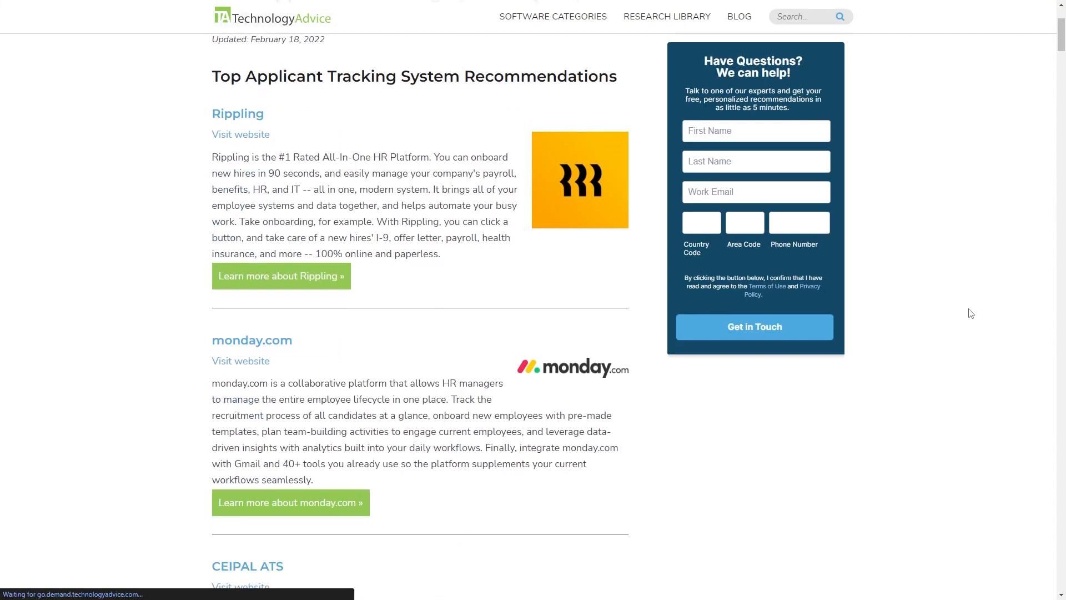
Scroll past the CEIPAL, Manatal and BerniePortal picks to the applicant tracking systems comparison table.
{"action": "scroll", "scroll_direction": "down", "scroll_amount": 3}
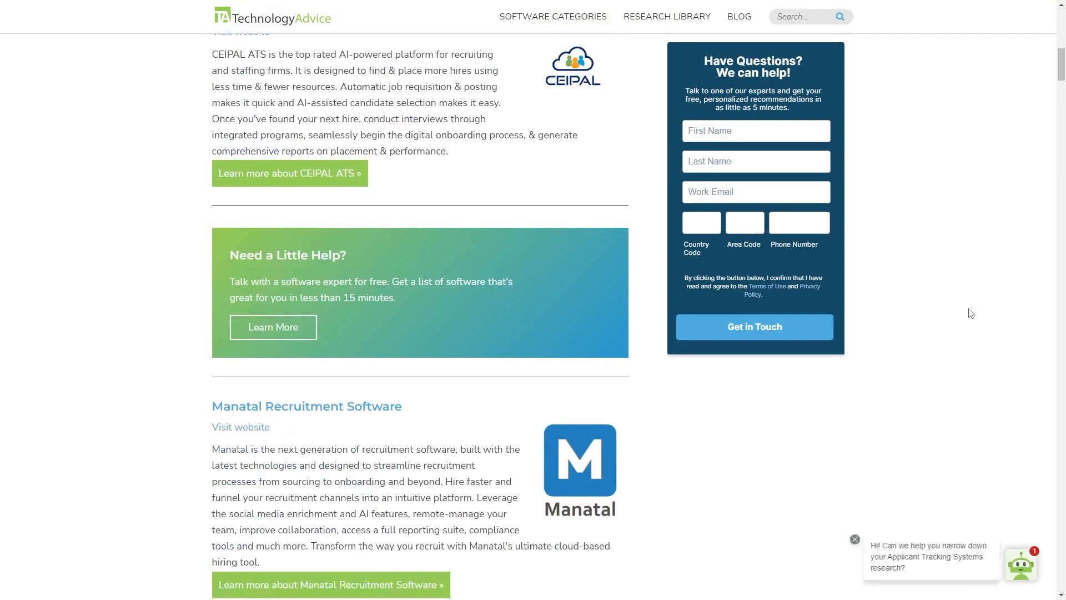
{"action": "scroll", "scroll_direction": "down", "scroll_amount": 3}
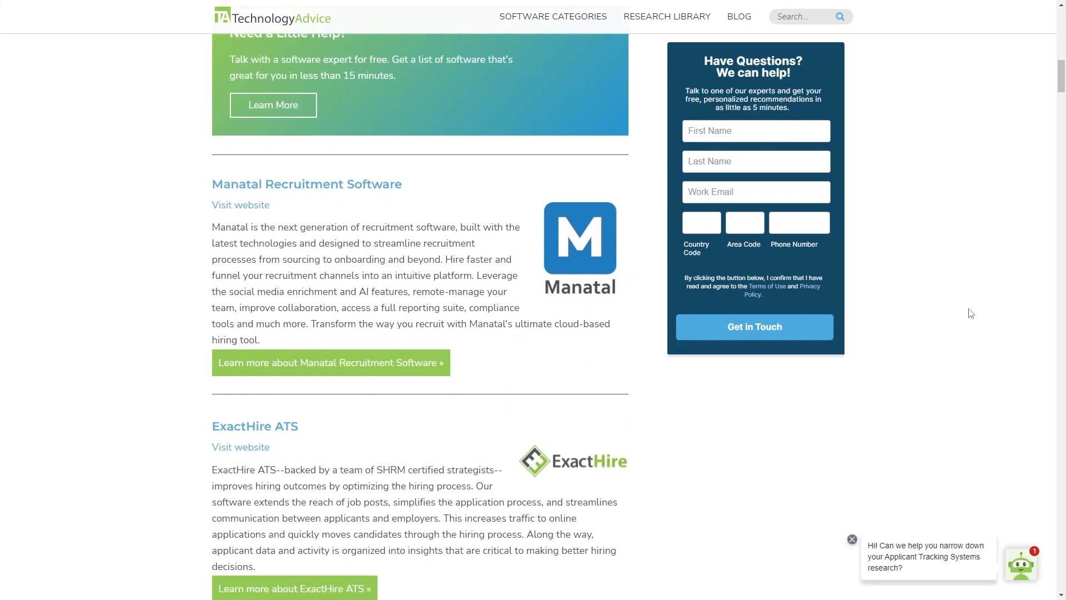
{"action": "scroll", "scroll_direction": "down", "scroll_amount": 3}
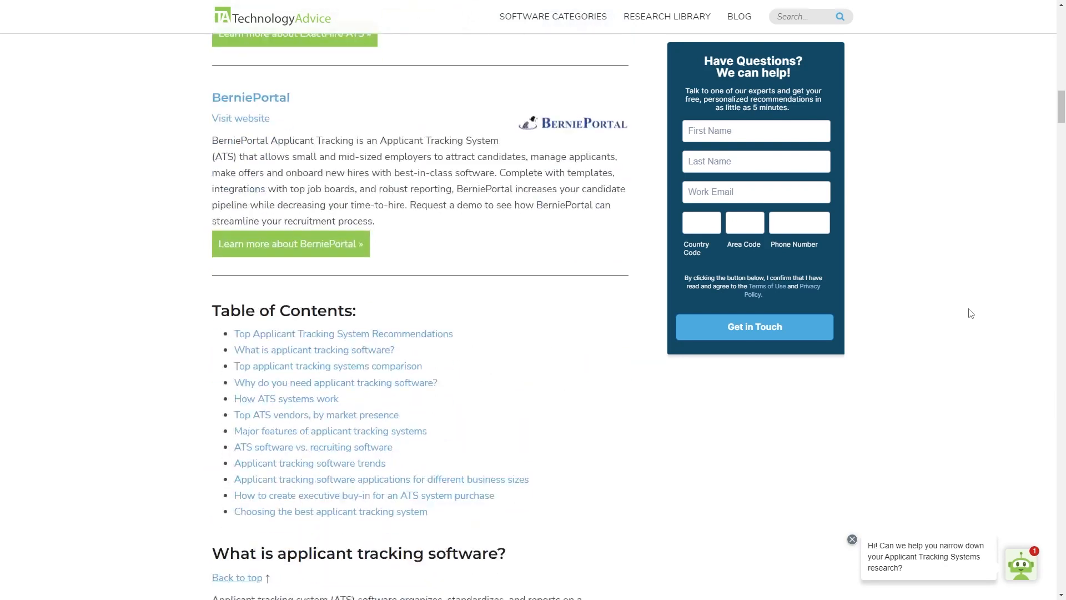
{"action": "scroll", "scroll_direction": "down", "scroll_amount": 3}
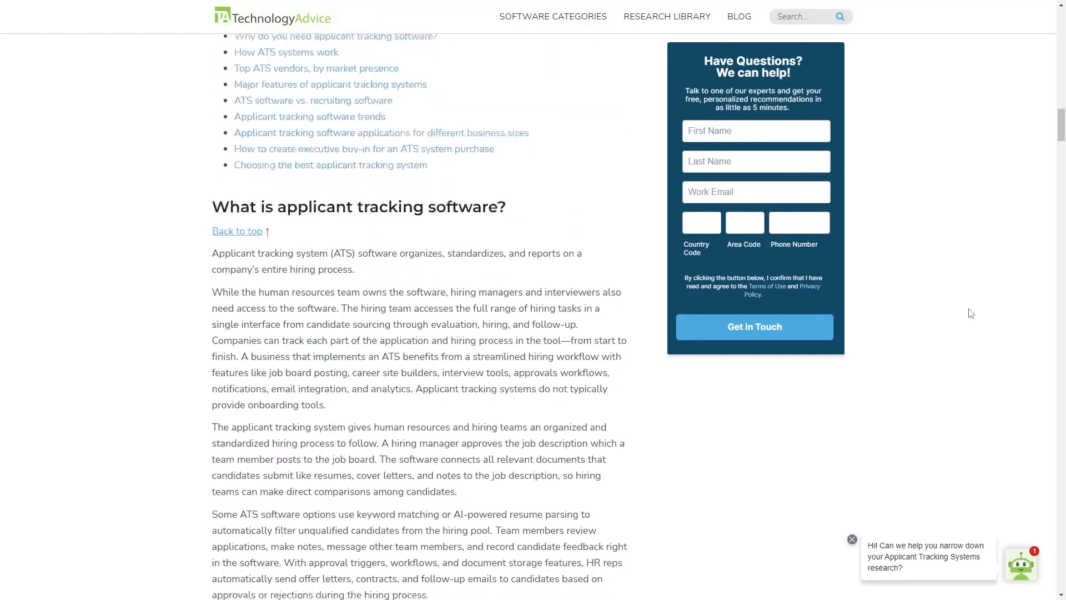
{"action": "scroll", "scroll_direction": "down", "scroll_amount": 3}
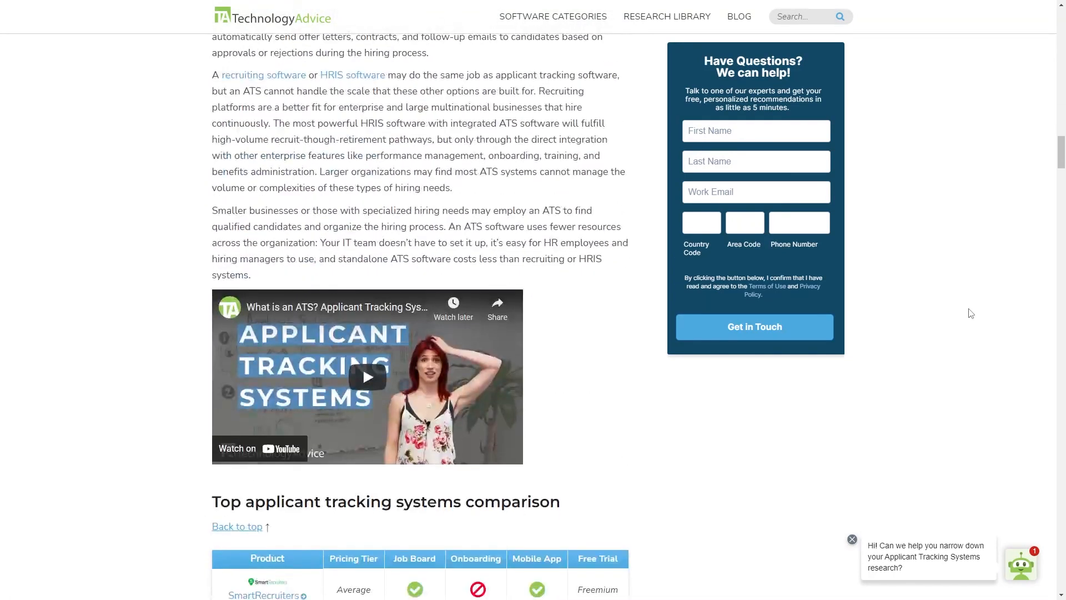